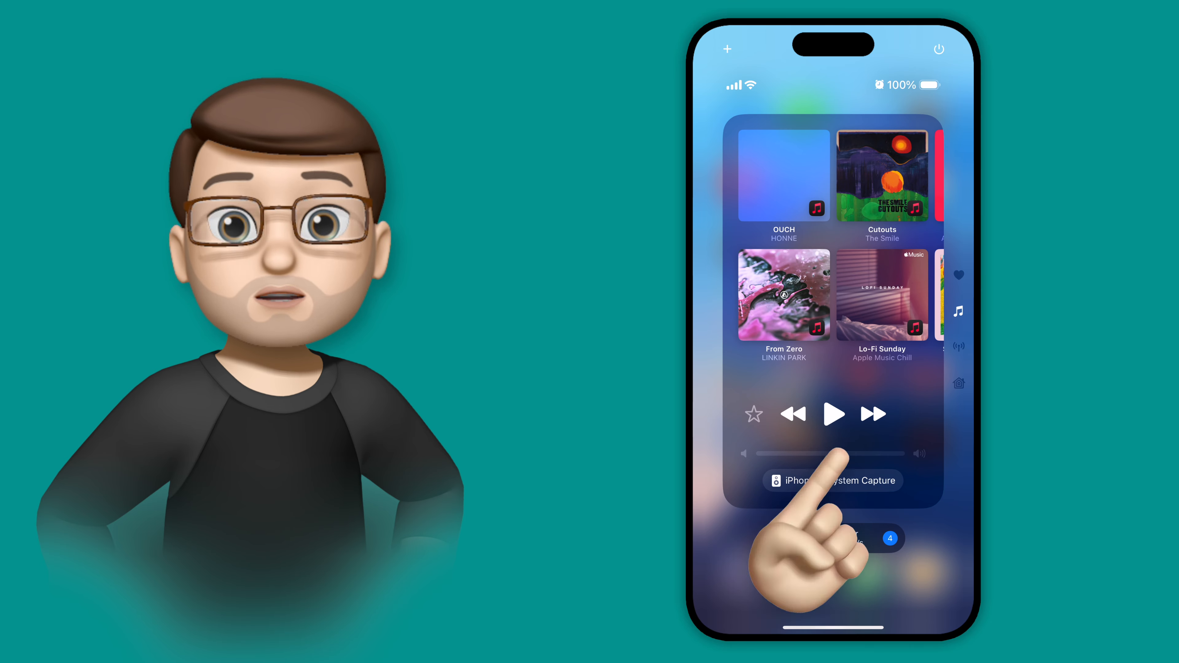
Show the Home controls page with the Good Night and TV Time scenes
click(958, 382)
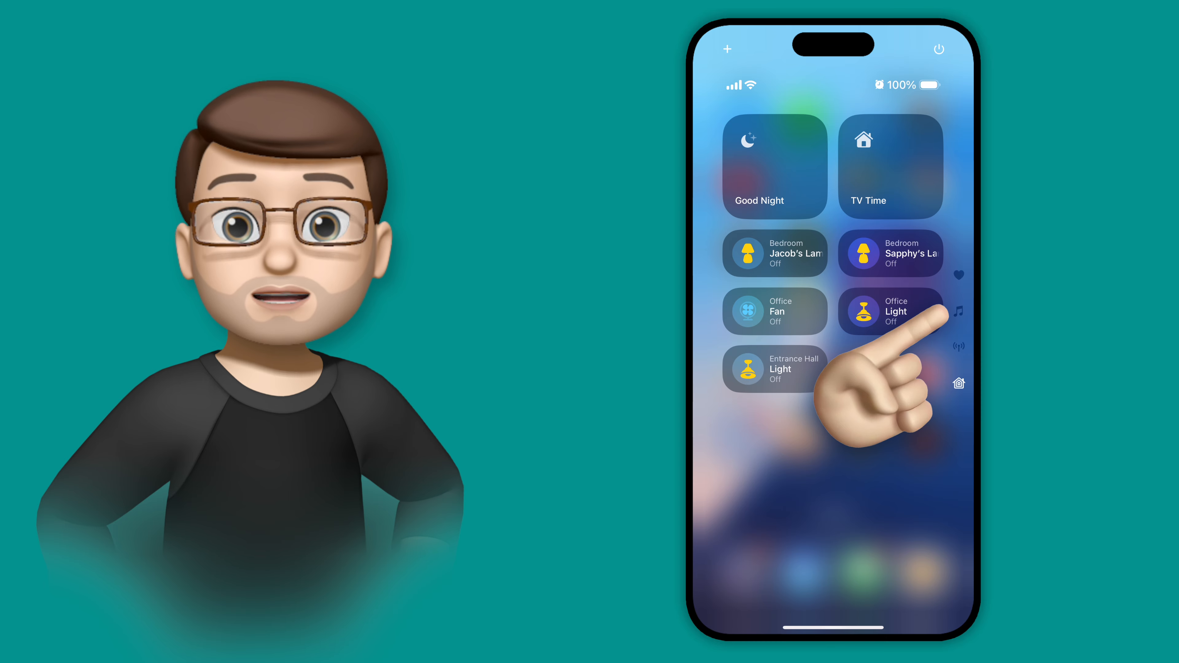
Visit the main toggles page, then return to the Home controls page
click(958, 311)
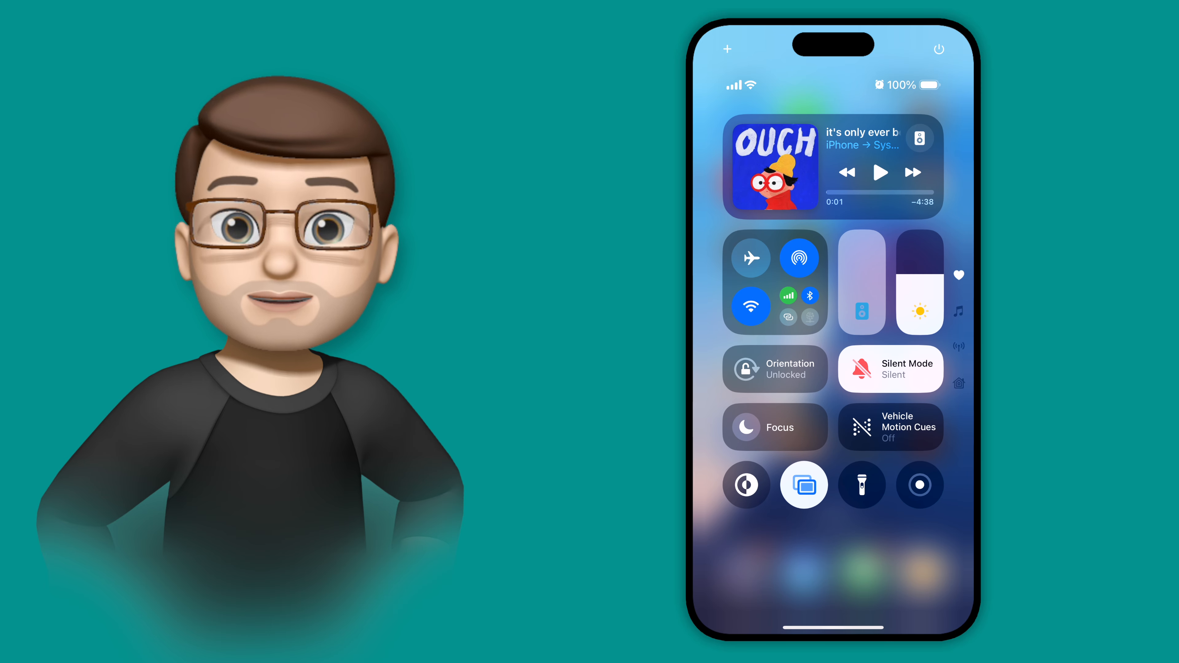
click(958, 383)
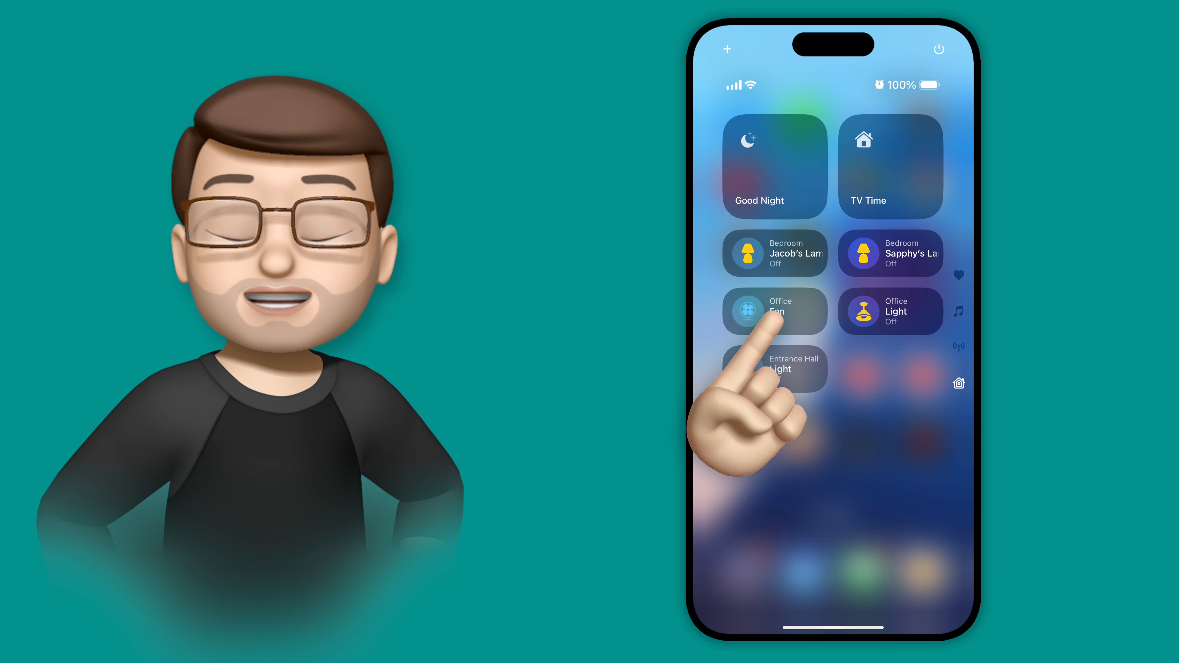
Turn on the Office Fan from its Home page tile
click(773, 311)
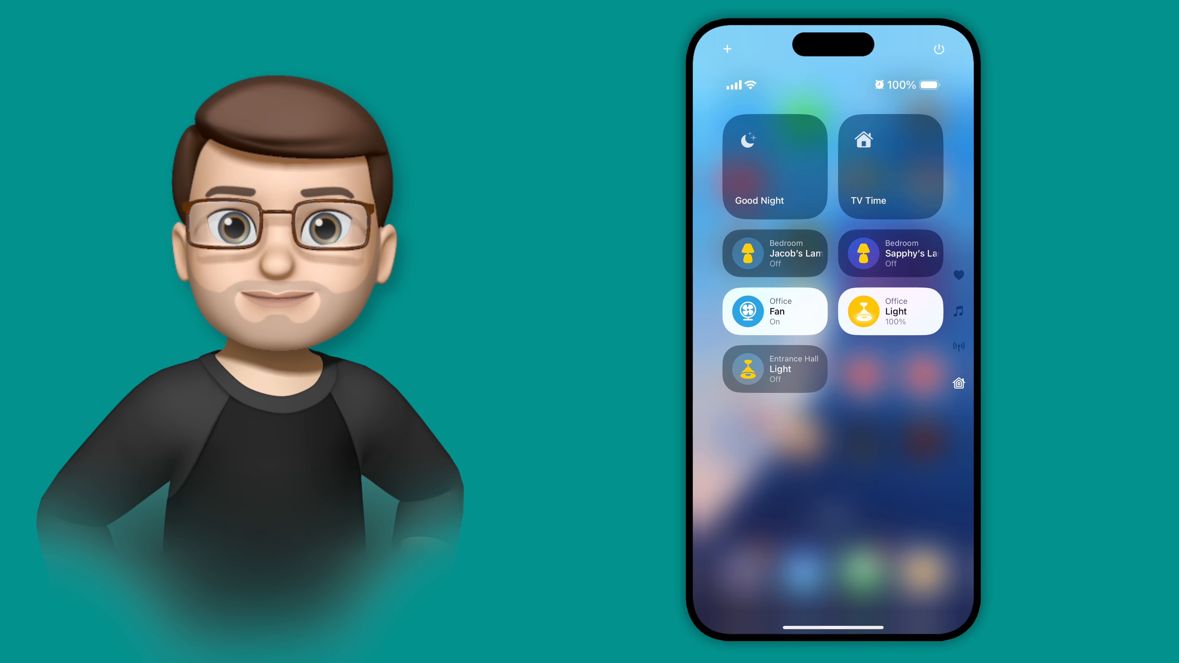